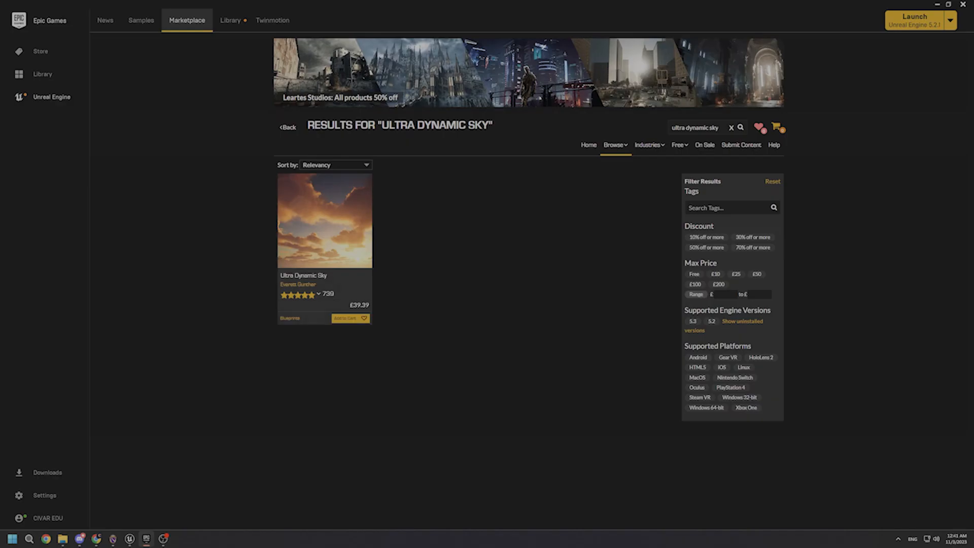
mouse_move(296, 294)
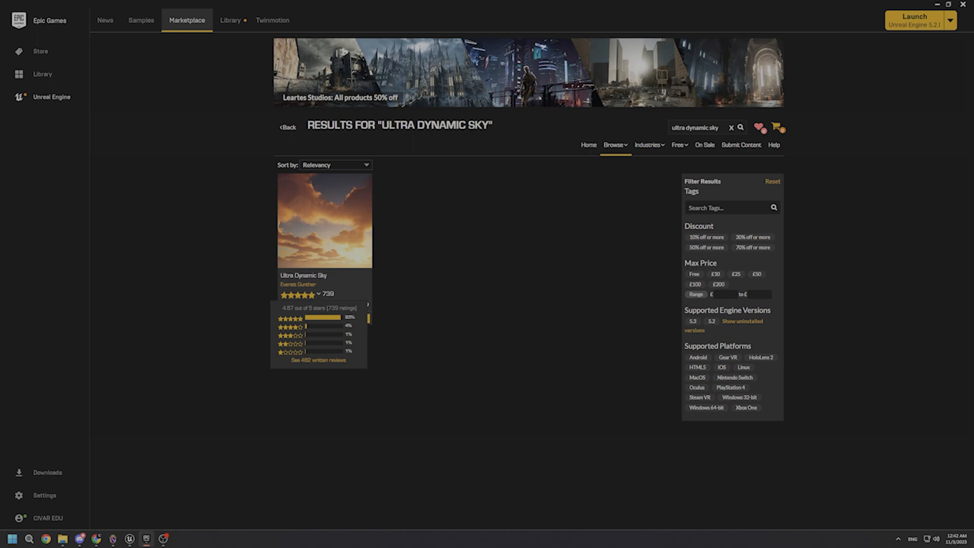
Step: Open the Content Drawer on the UltraDynamicSky Blueprints folder listing Ultra_Dynamic_Sky
left_click(129, 539)
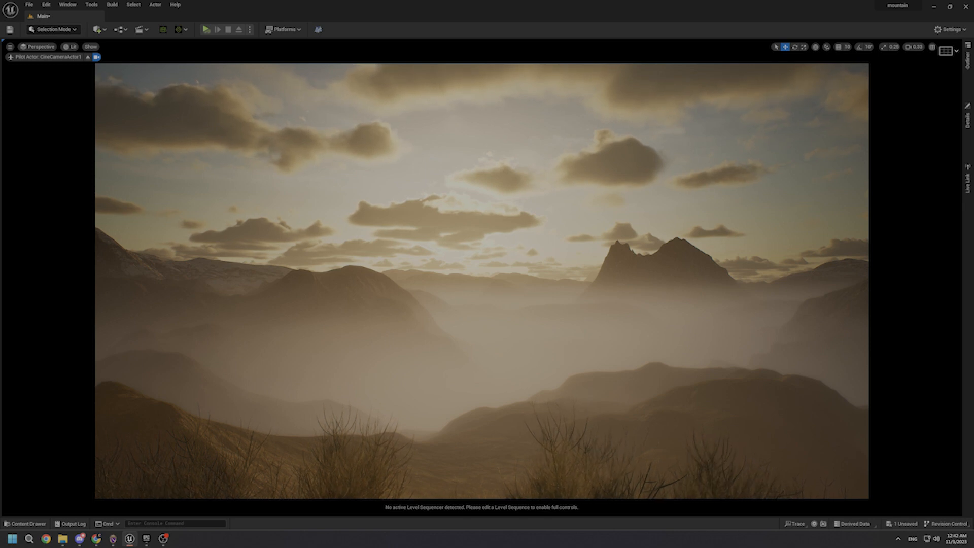
left_click(25, 524)
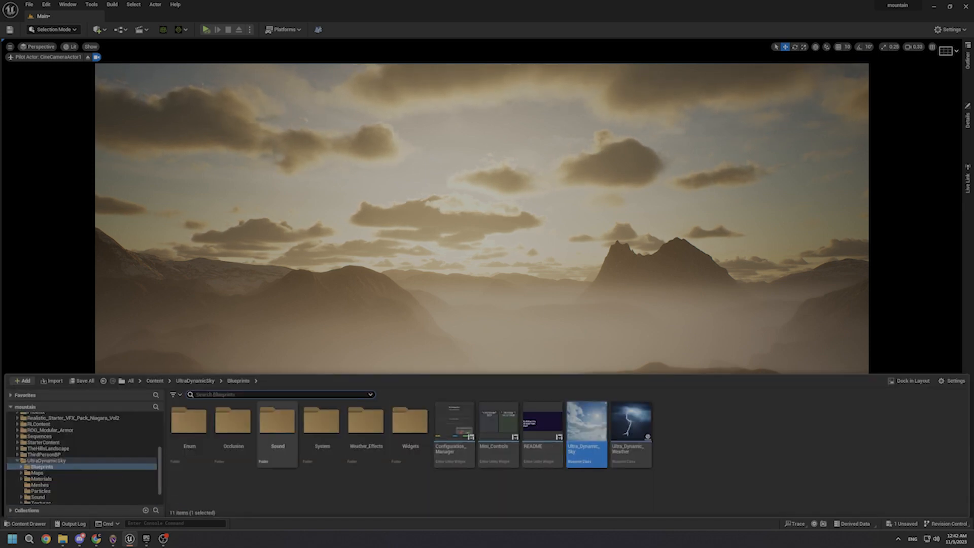
mouse_move(584, 429)
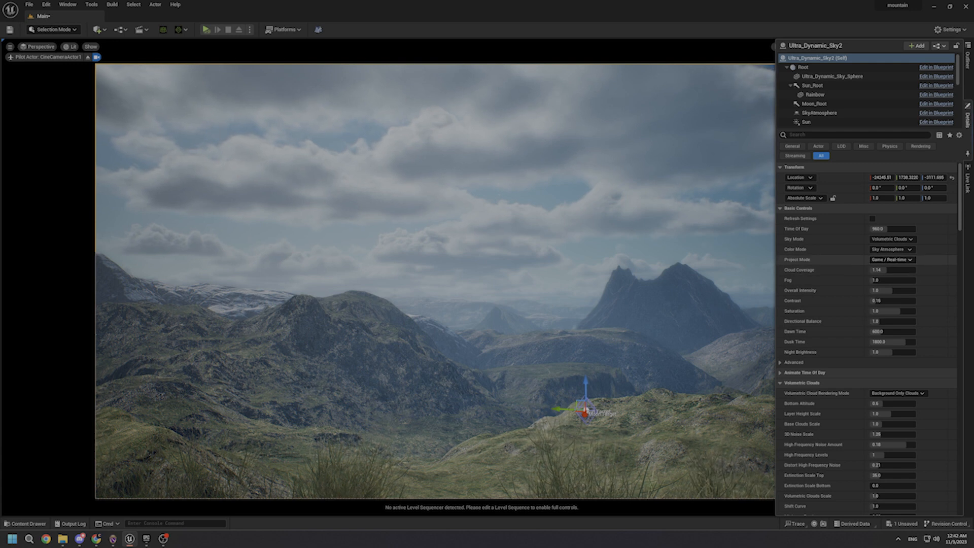
Step: Set Project Mode to Cinematic / Offline, lower Cloud Coverage and raise Fog
left_click(893, 259)
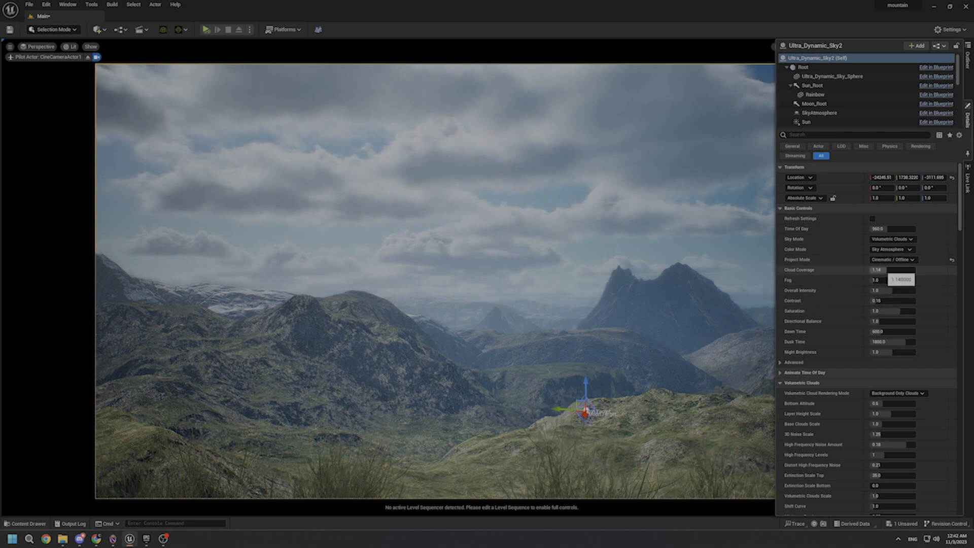
triple_click(892, 270)
type("0.948")
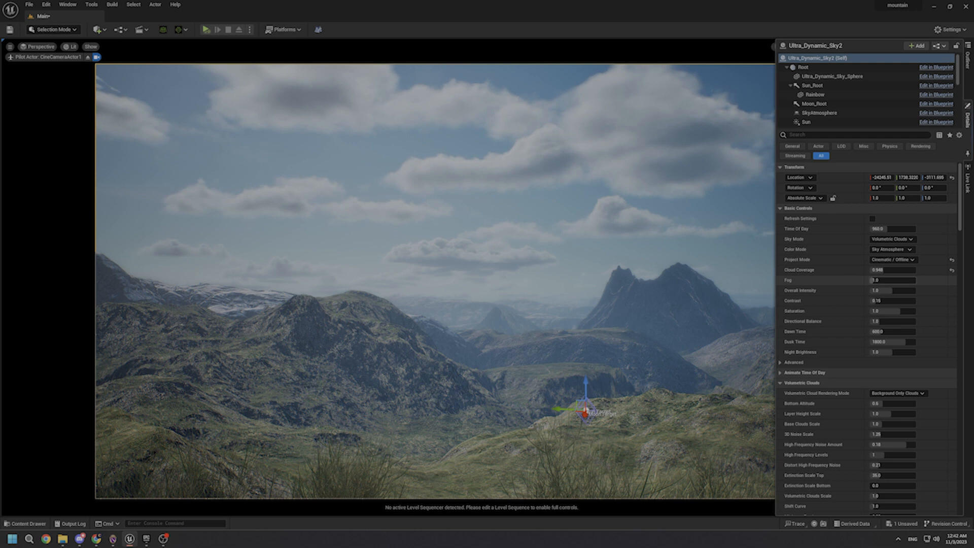
left_click(892, 280)
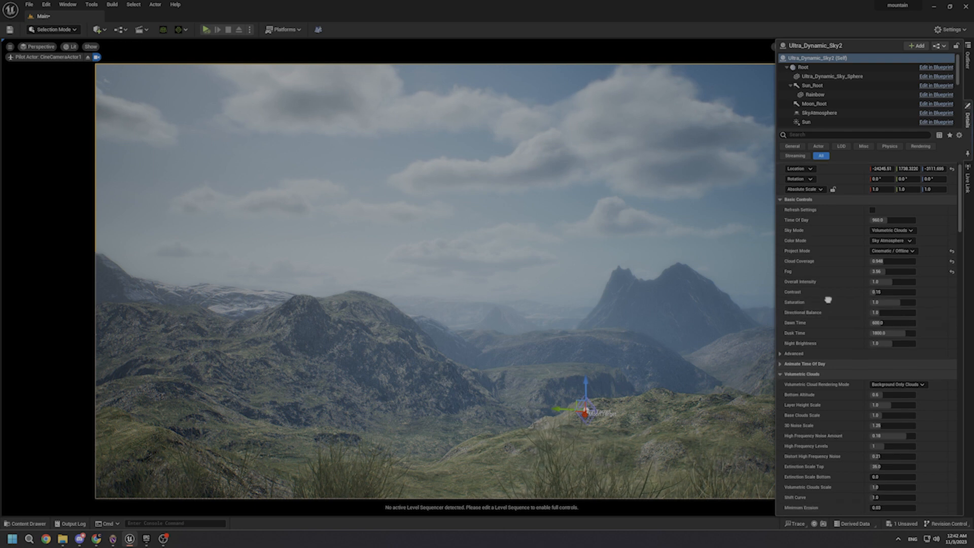
scroll("down", 3)
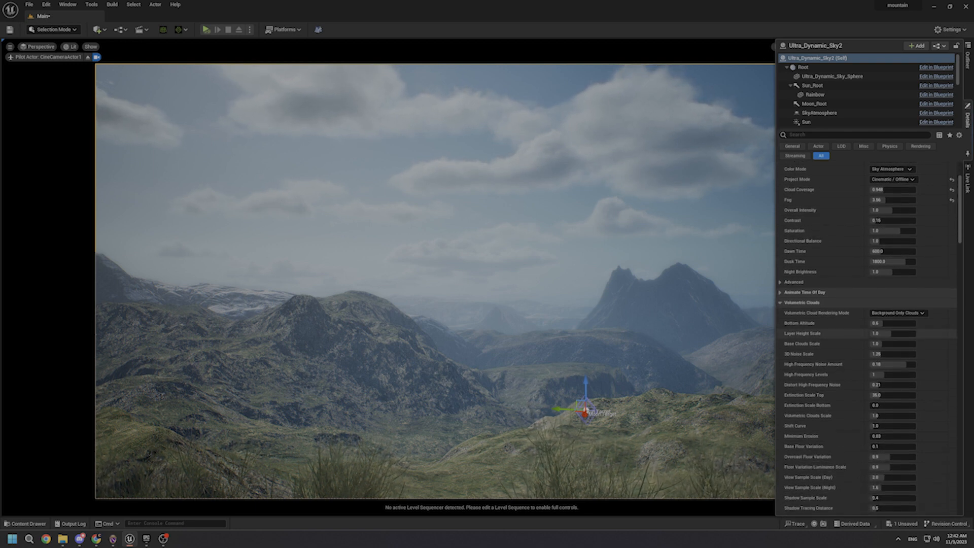
scroll("down", 3)
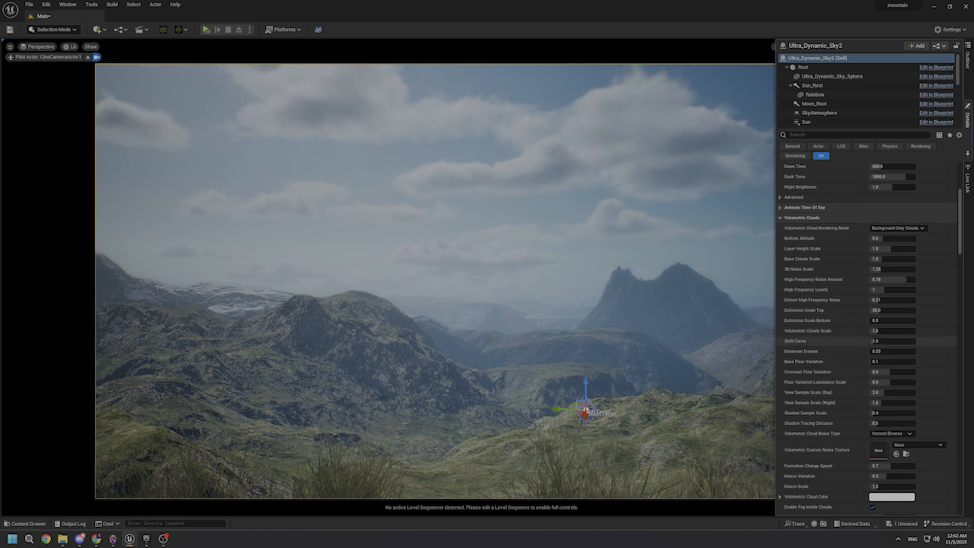
scroll("down", 3)
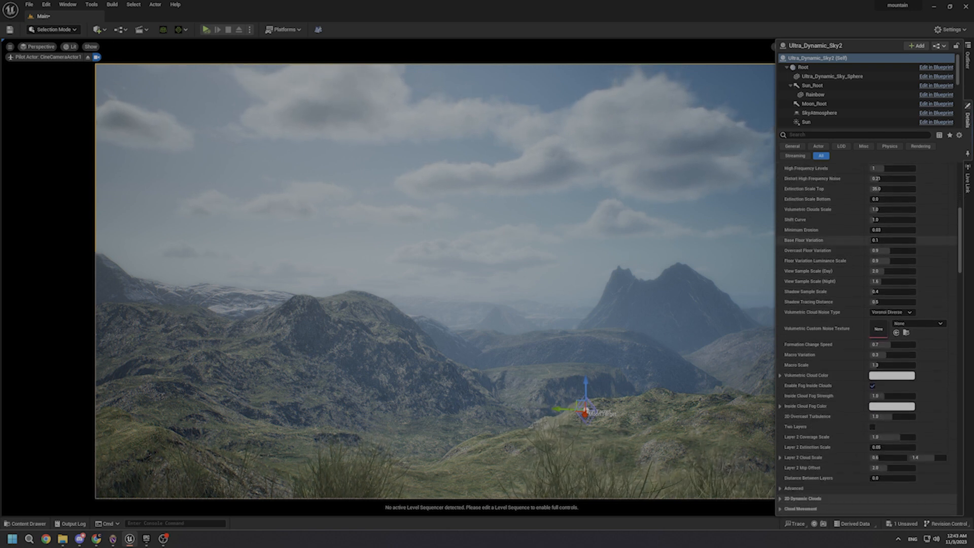
scroll("down", 3)
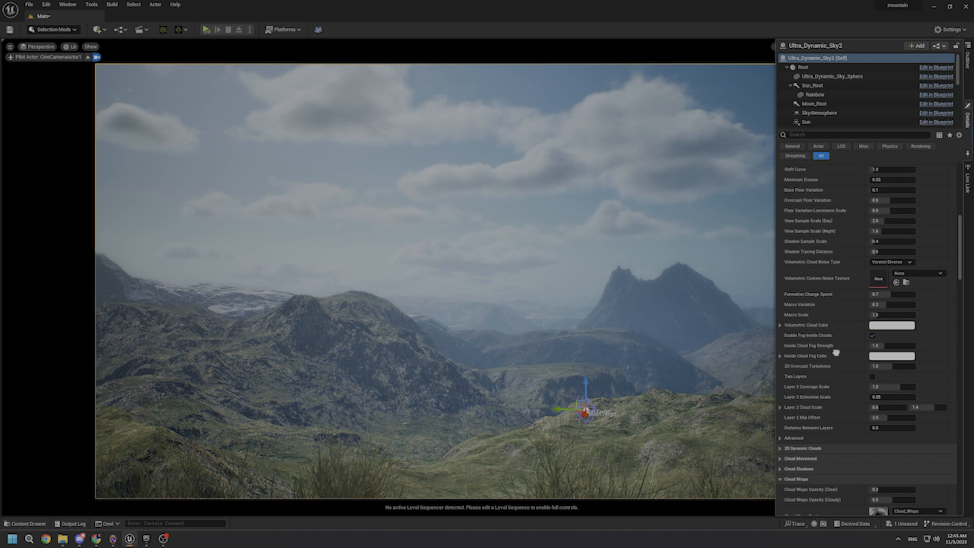
scroll("down", 3)
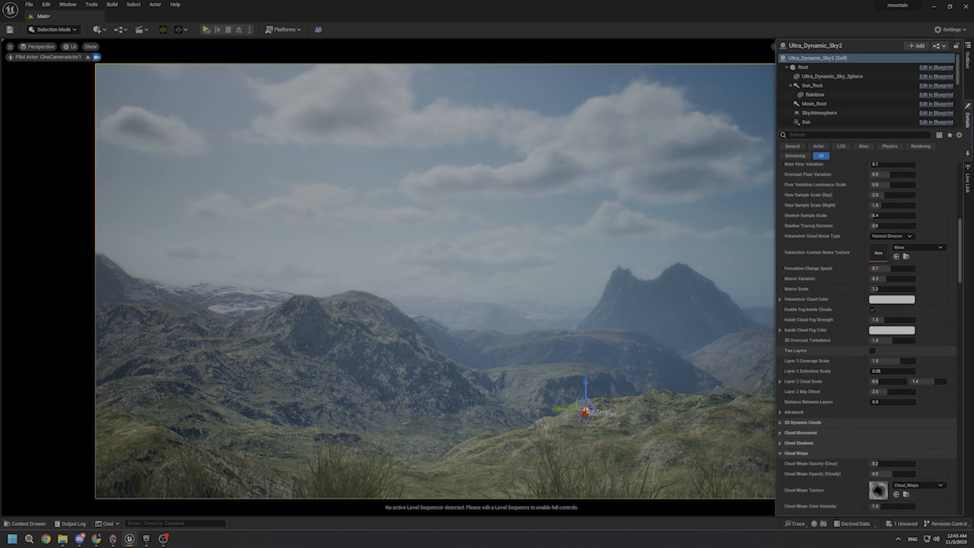
Step: Enable Two Layers for the clouds and set cloudy Cloud Wisps Opacity to 0.7
left_click(872, 350)
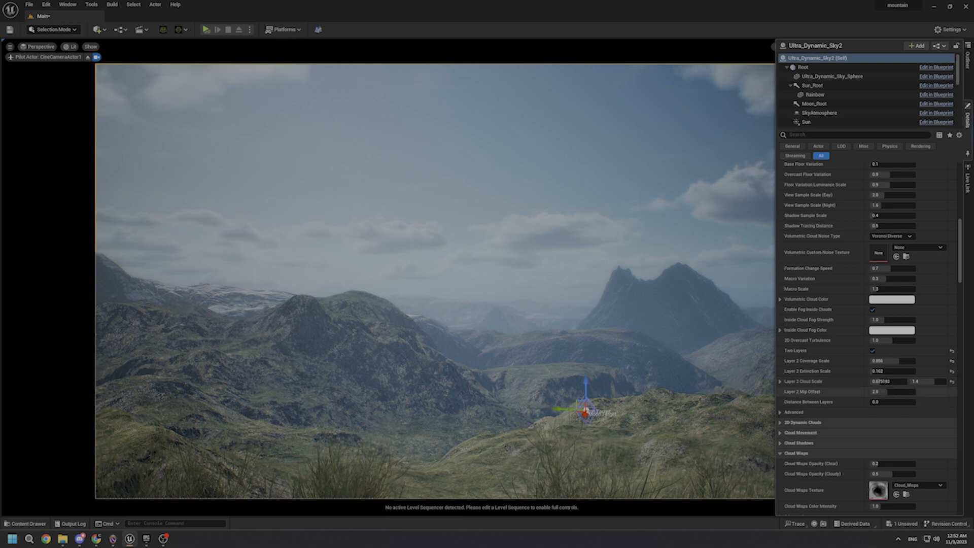
scroll("down", 3)
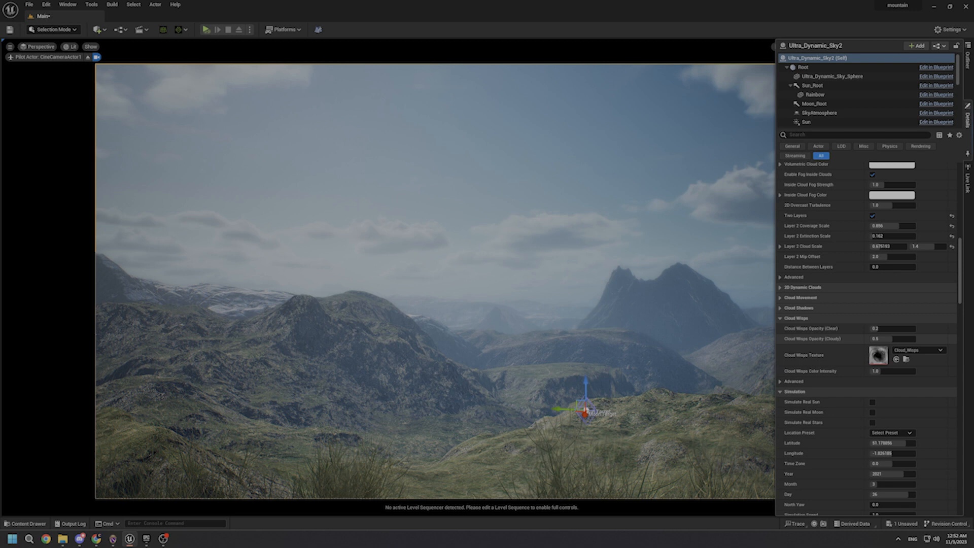
triple_click(891, 338)
type("0.7")
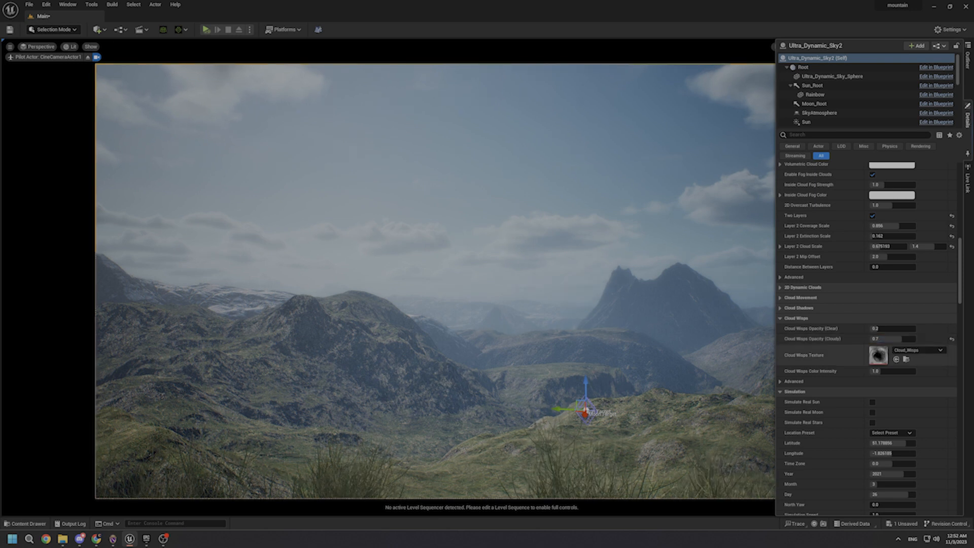
scroll("down", 3)
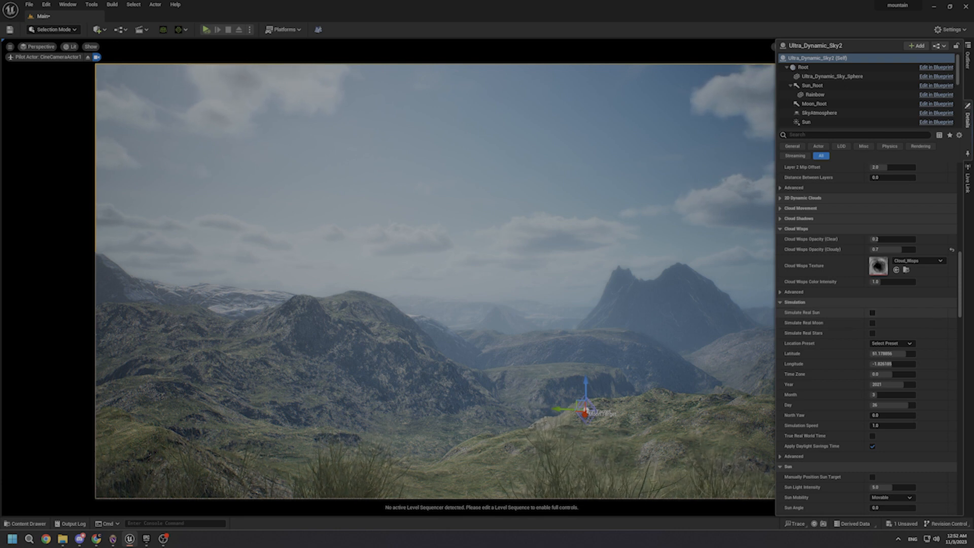
Step: Enable real-world sun position simulation and change its time zone setting
left_click(871, 312)
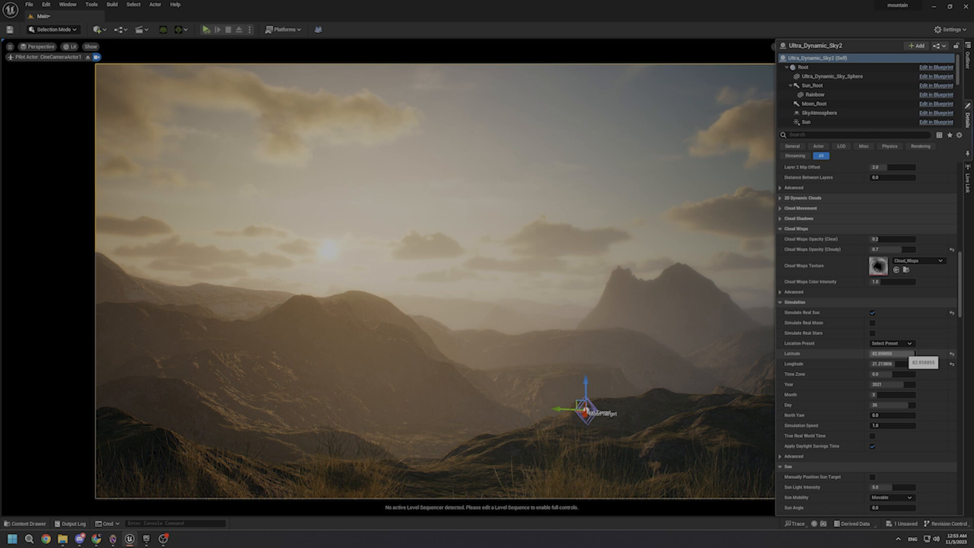
left_click(891, 354)
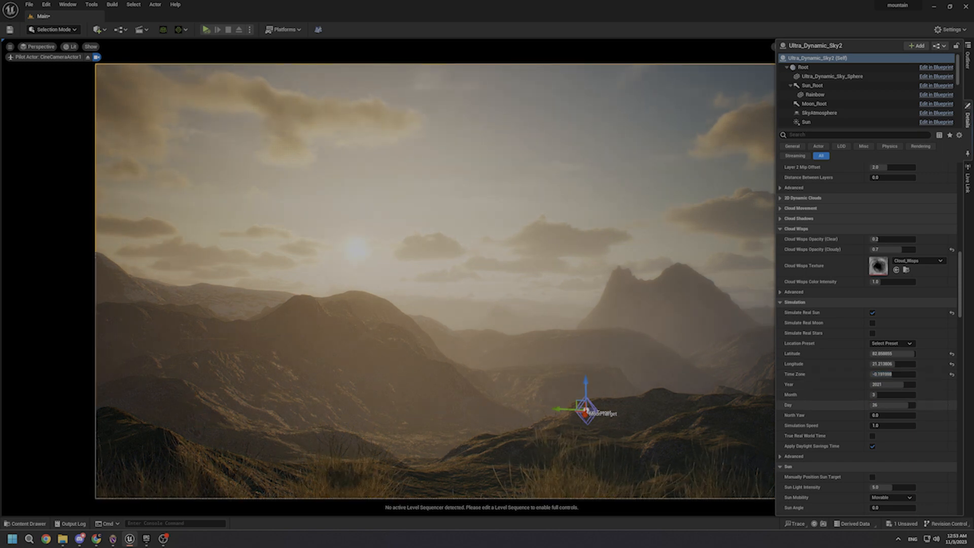
scroll("down", 3)
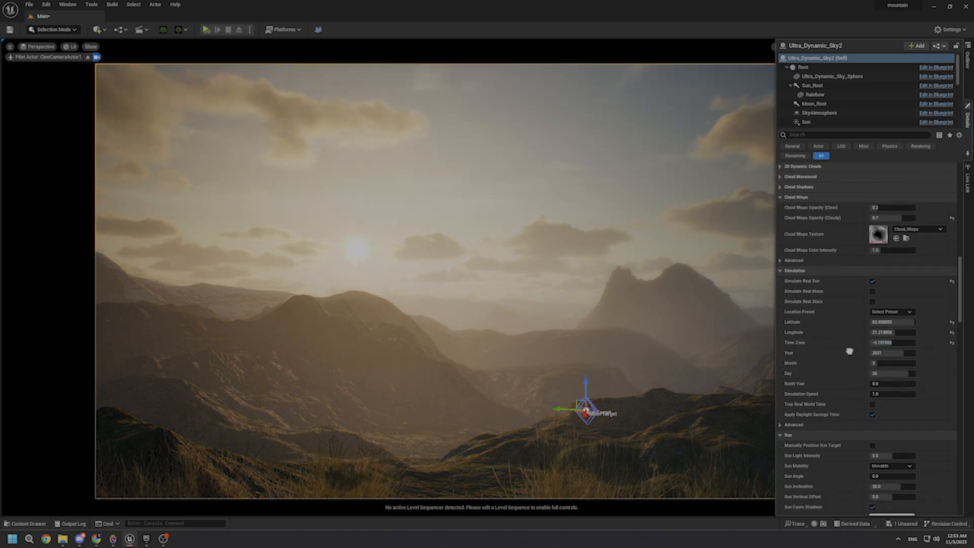
scroll("down", 3)
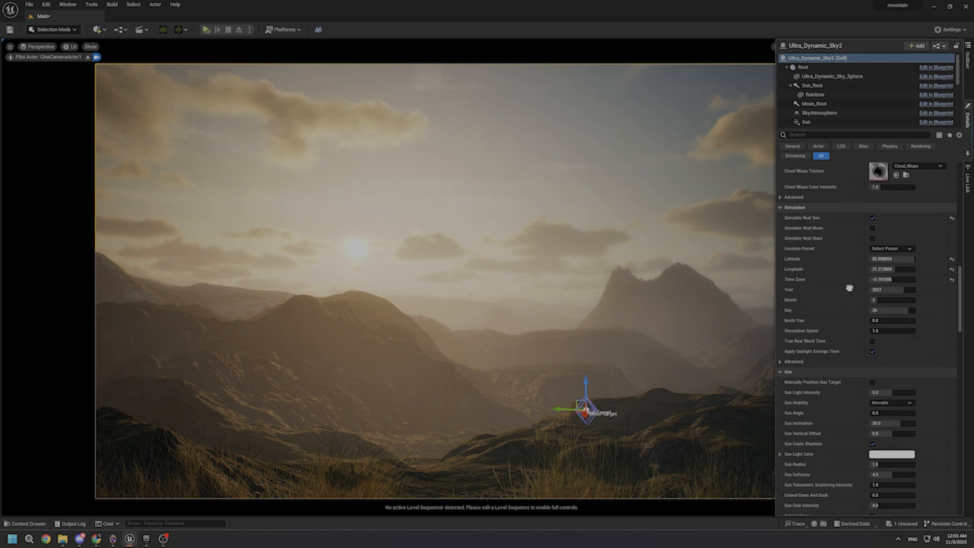
scroll("down", 3)
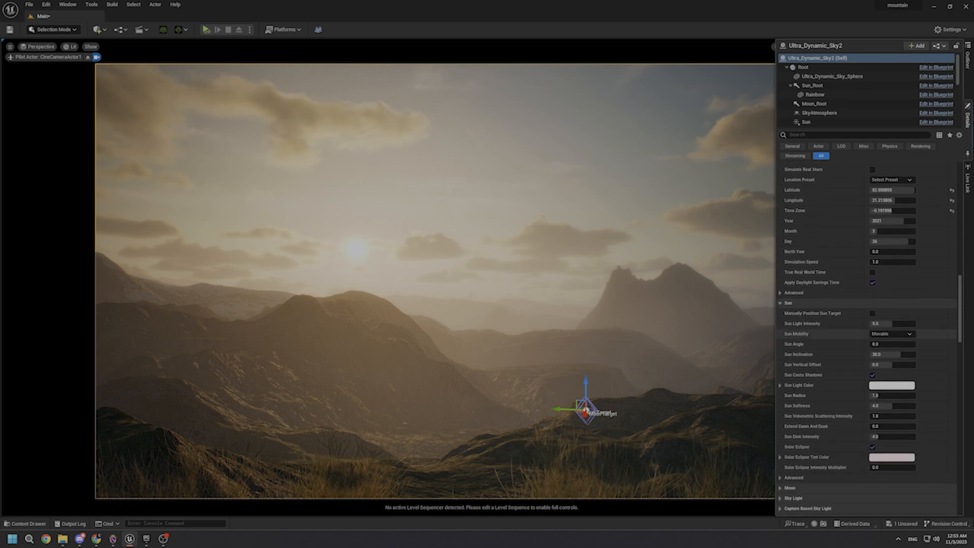
scroll("down", 3)
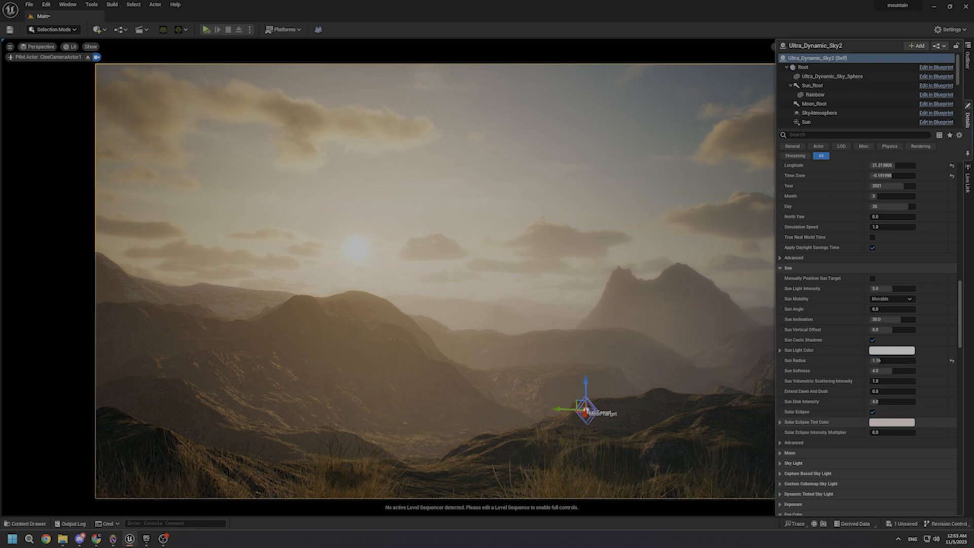
Step: Enable Use Volumetric Fog and raise Base Fog Density to 0.0771
scroll("down", 3)
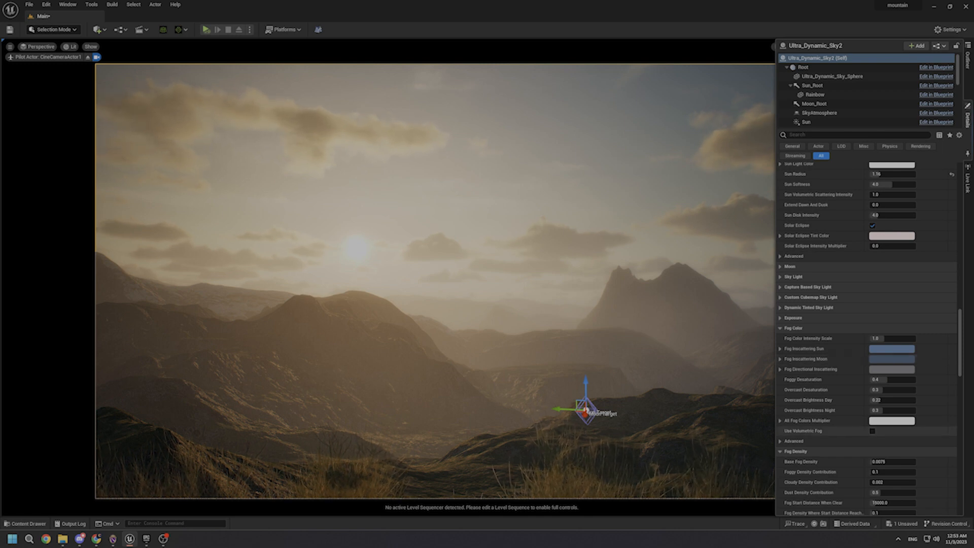
left_click(872, 431)
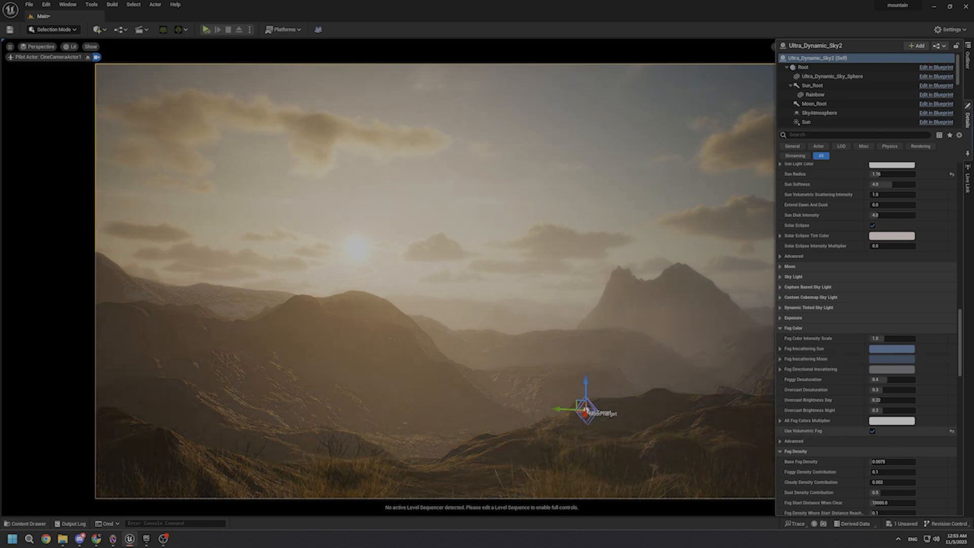
scroll("down", 3)
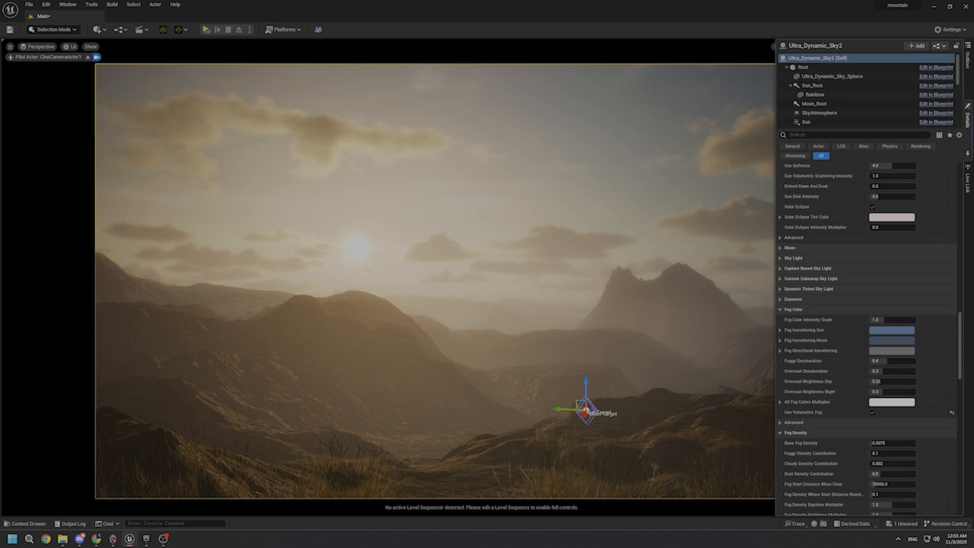
scroll("down", 3)
type("0.0115")
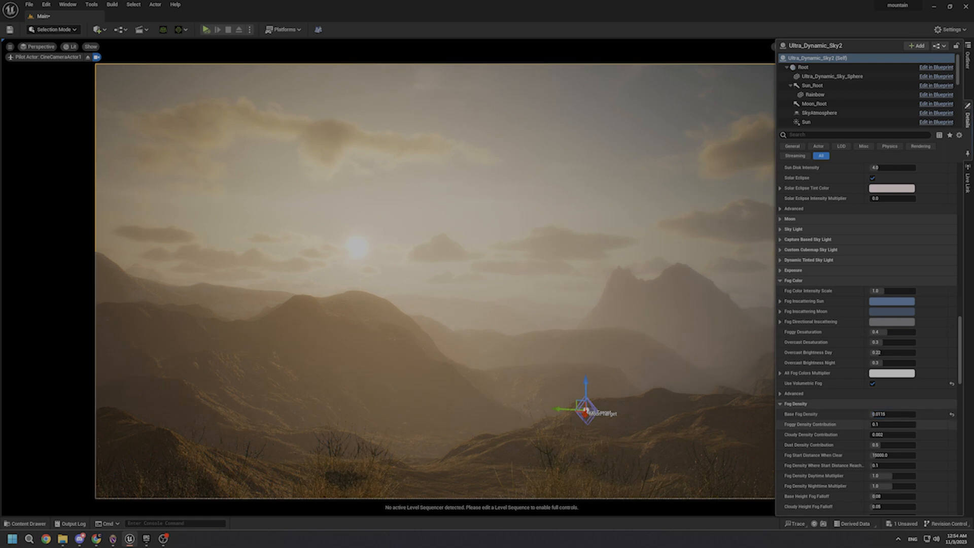
scroll("down", 3)
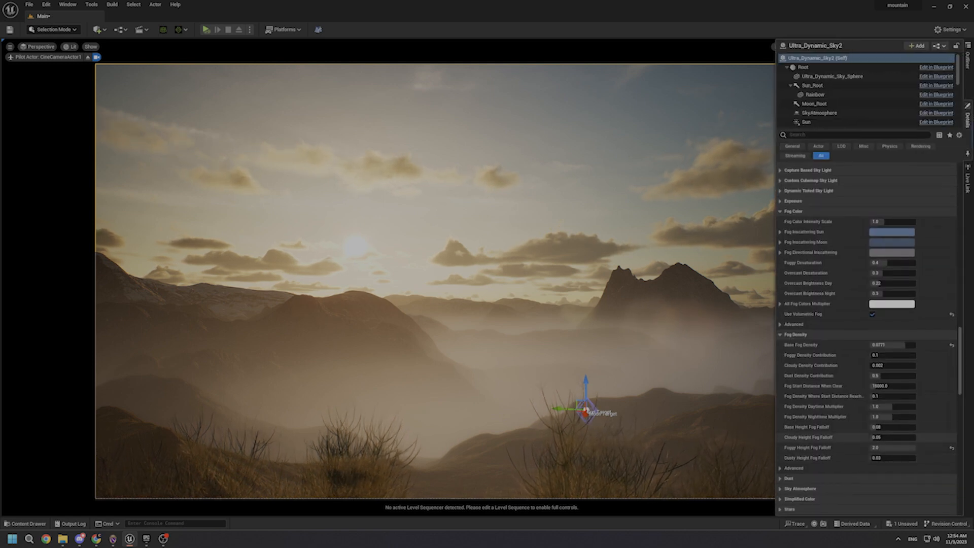
scroll("down", 3)
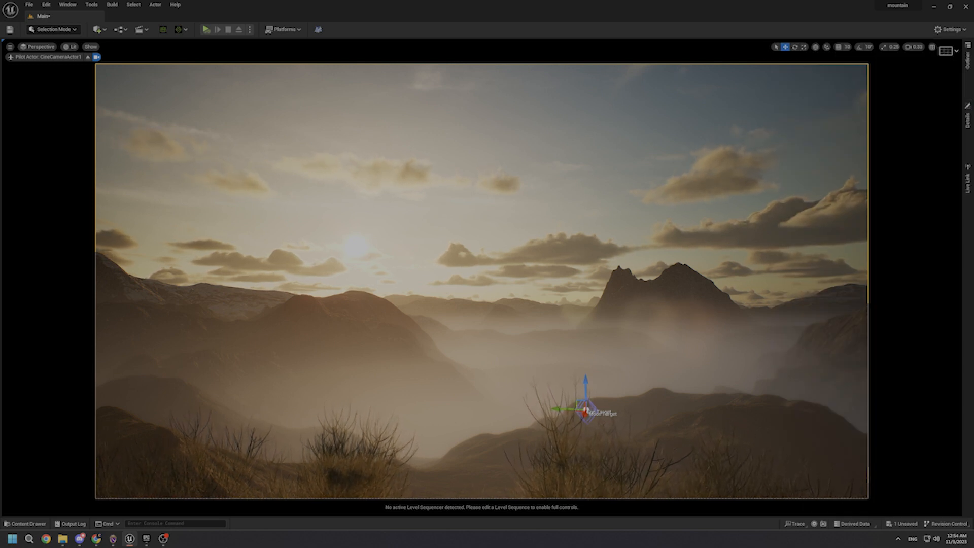
Step: Open Edit > Plugins and search 'scree' to find Screen Space Fog Scattering
left_click(47, 5)
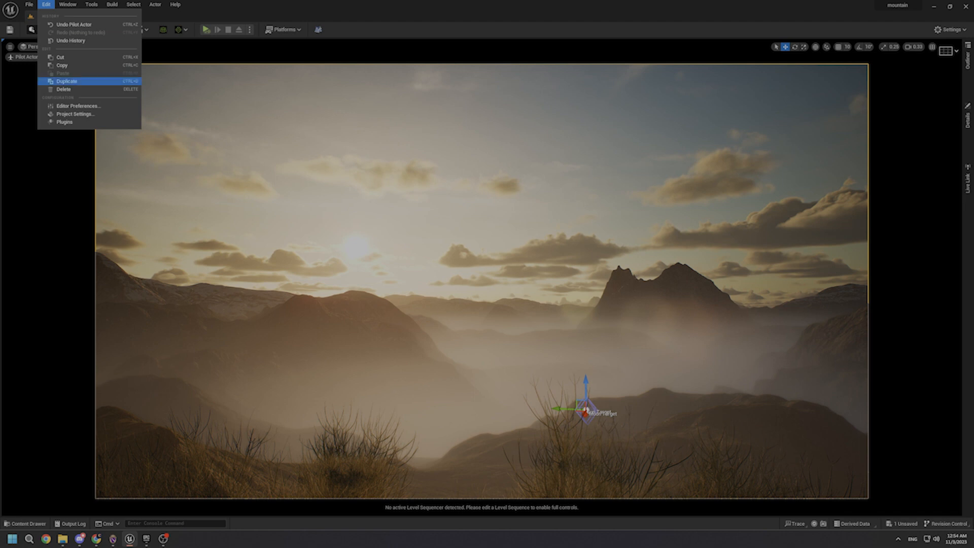
left_click(65, 121)
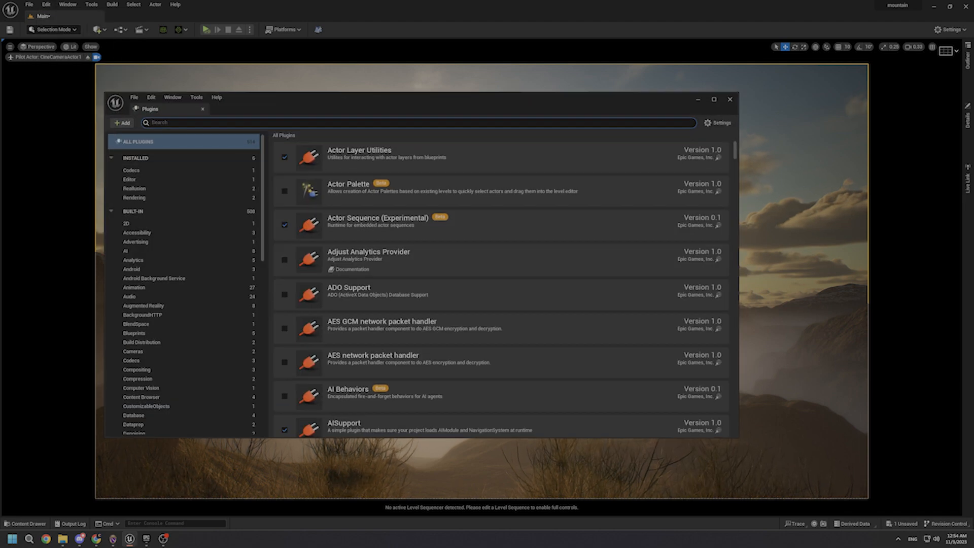
type("scr")
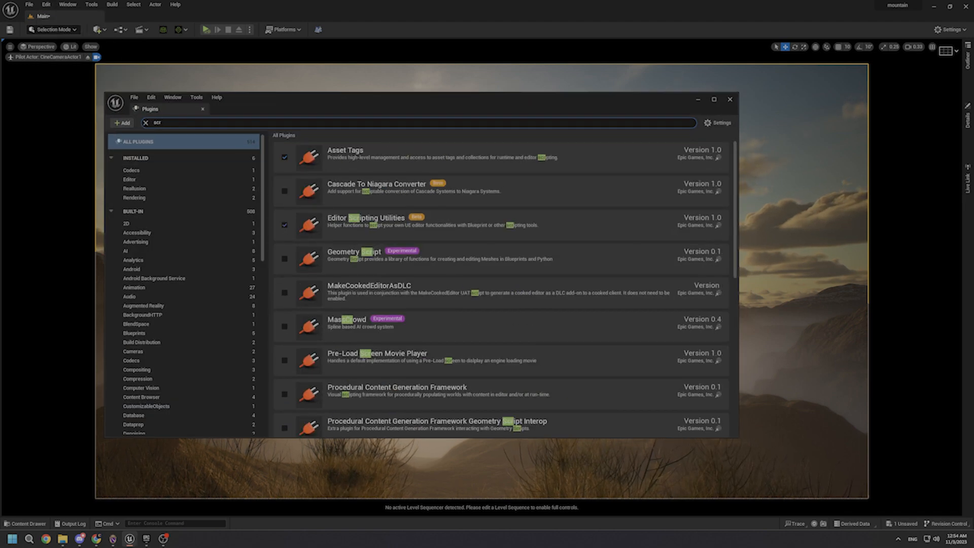
type("ee")
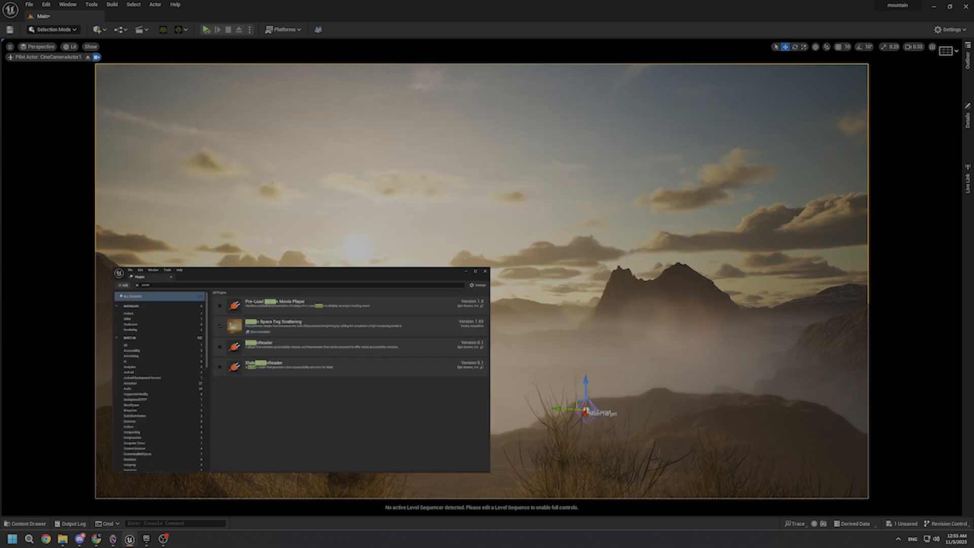
Step: Enter the r.ssfs screen space fog scattering variable in the Cmd console
left_click(484, 271)
type("r")
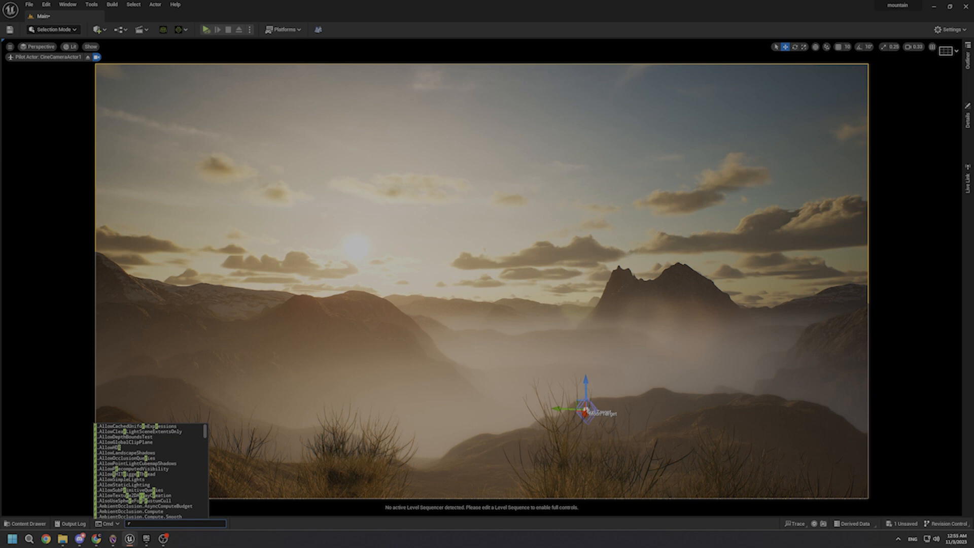
type(".ssfs")
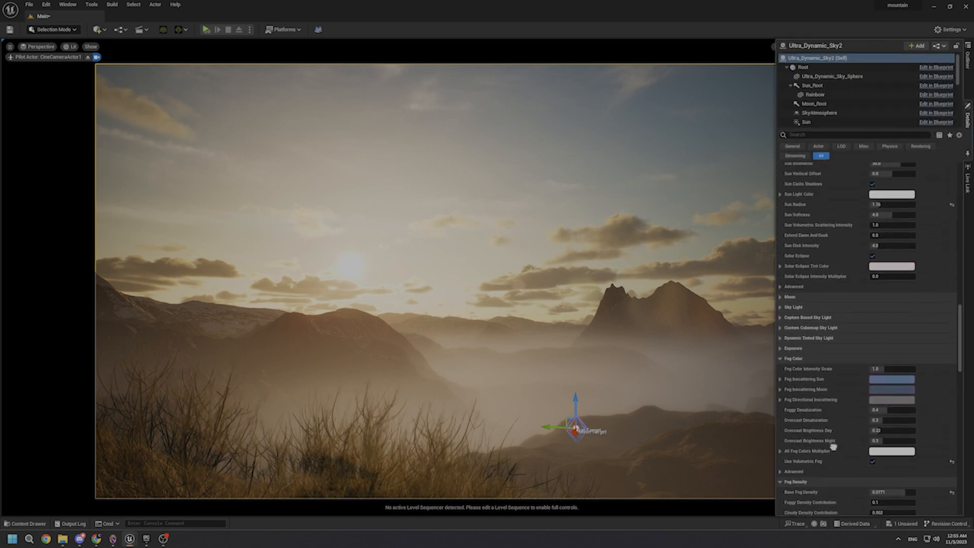
Step: Set the Volumetric Clouds Layer 2 Extinction Scale to 0.002
scroll("up", 3)
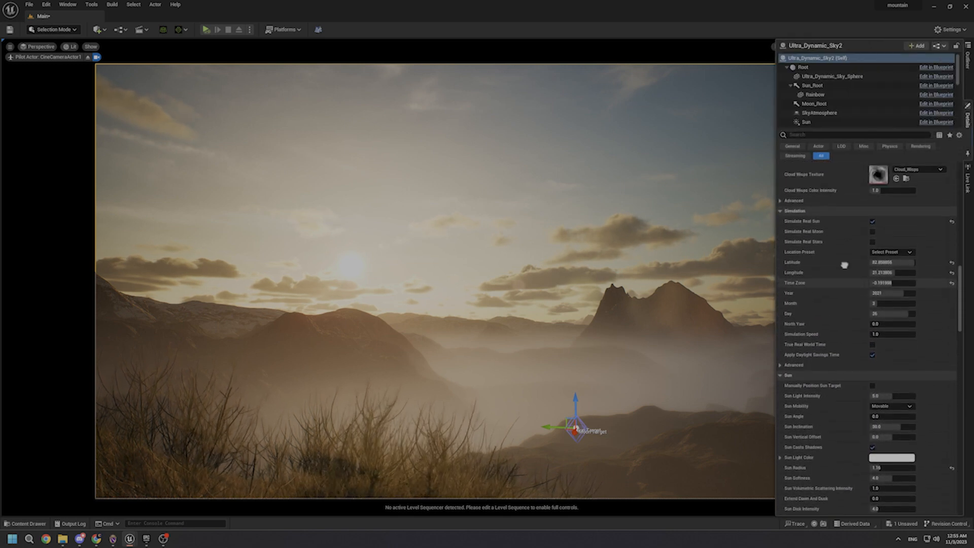
scroll("up", 3)
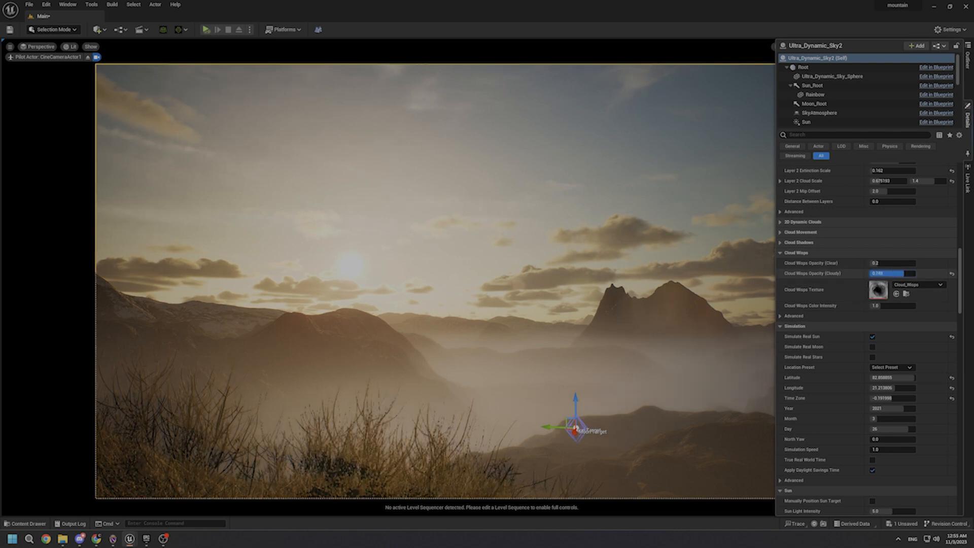
scroll("up", 3)
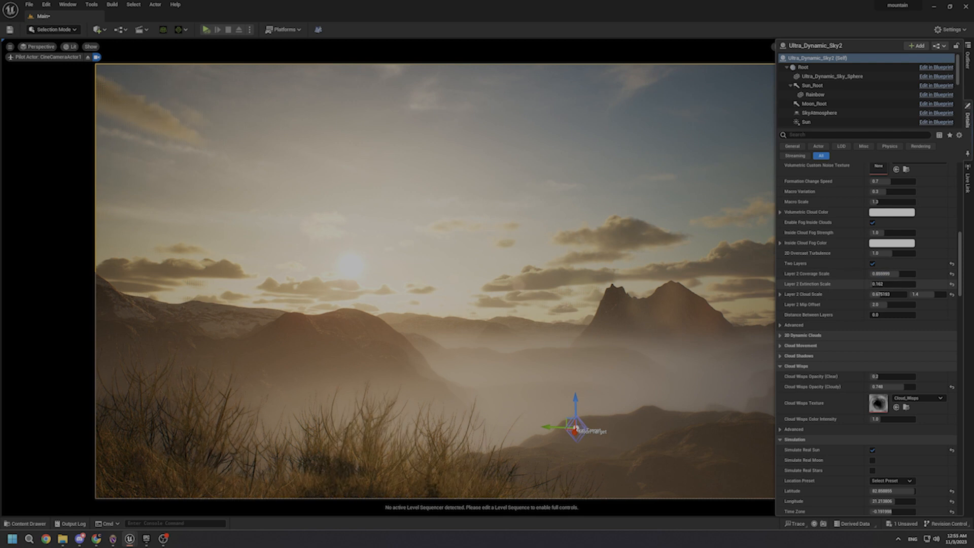
triple_click(892, 284)
type("0.018")
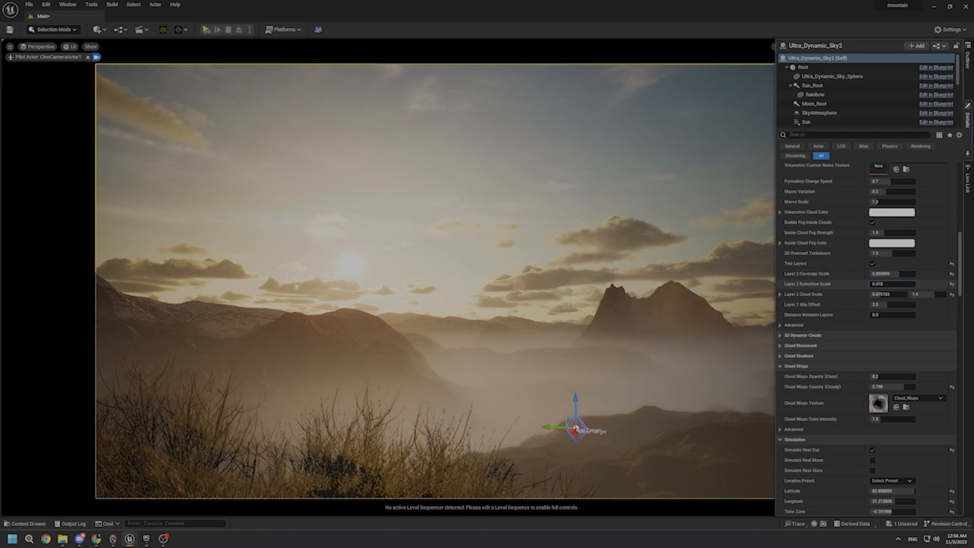
left_click(892, 285)
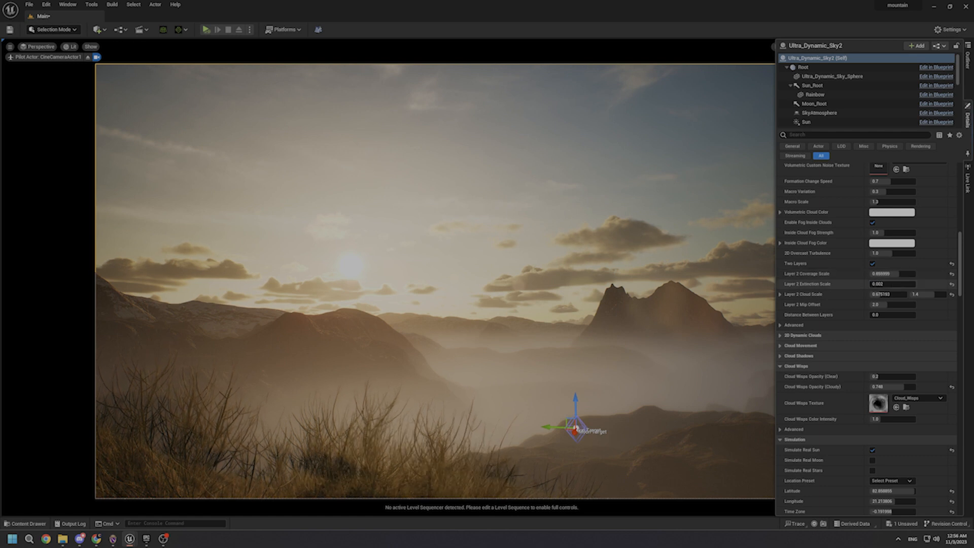